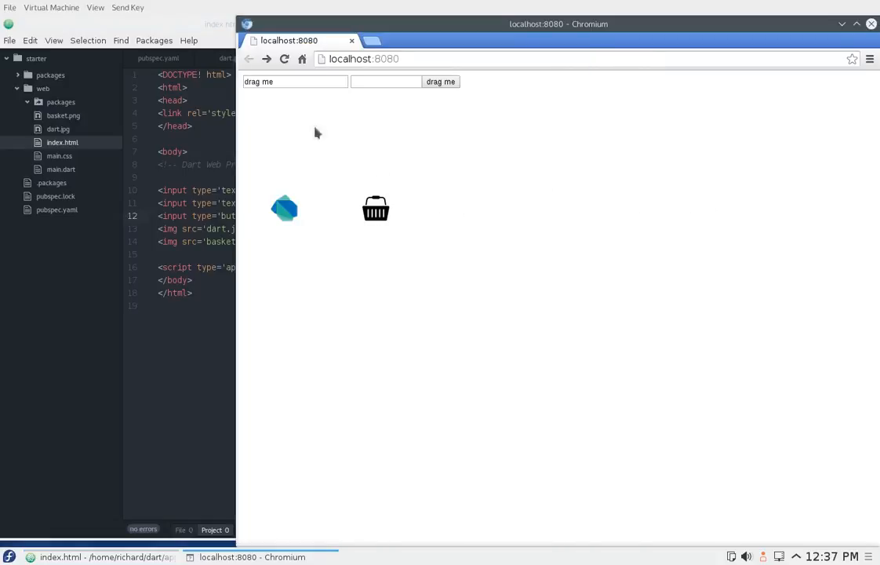
mouse_move(437, 100)
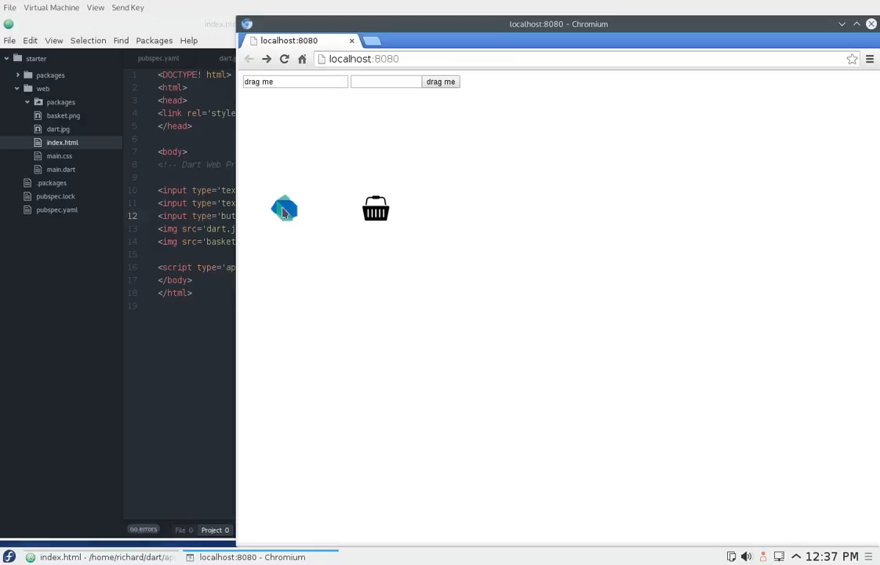
- Drag the Dart logo to new spots on the localhost:8080 page
left_click_drag(284, 208, 339, 181)
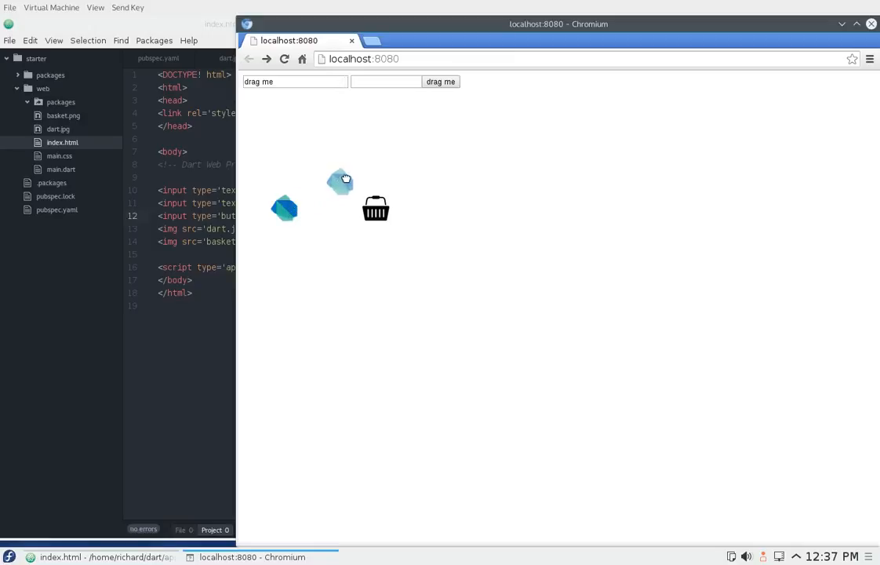
left_click_drag(340, 181, 548, 196)
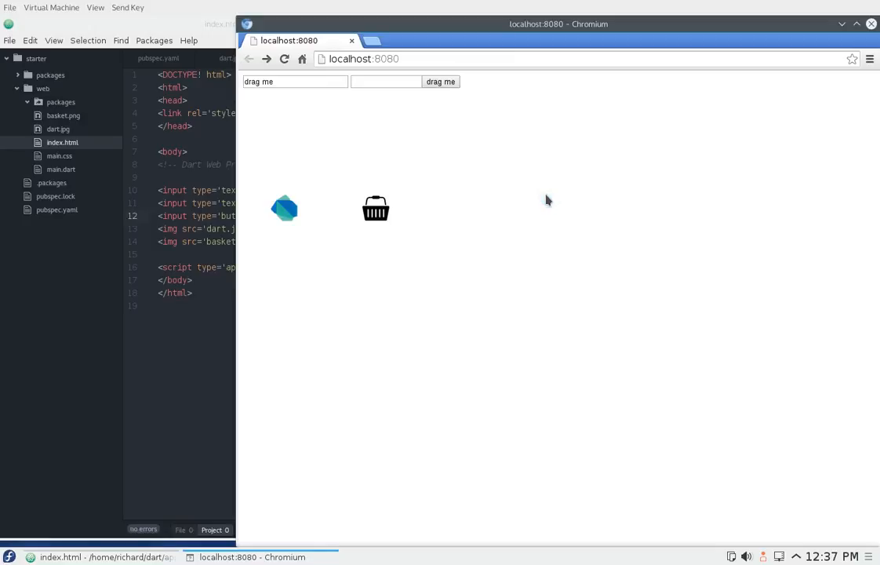
left_click(294, 82)
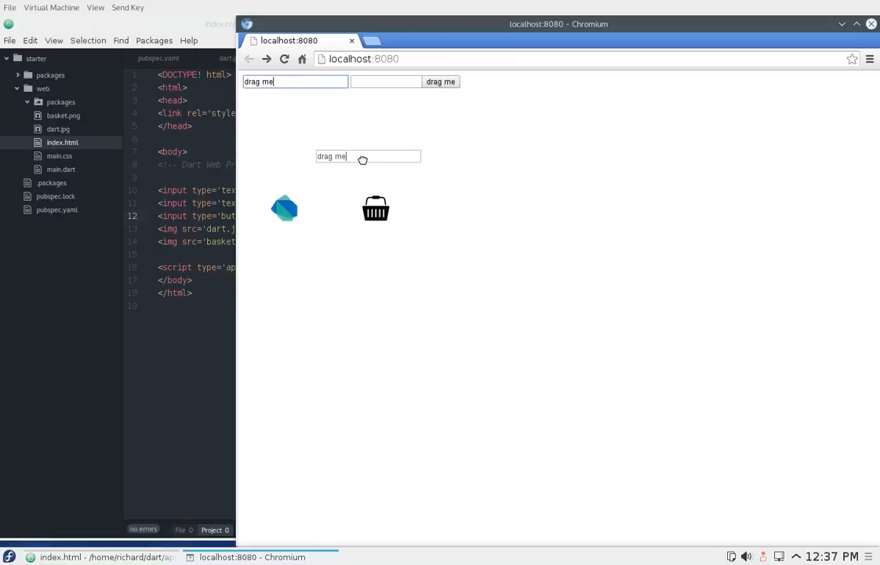
- Drag the 'drag me' text field and the 'drag me' button around the page
left_click_drag(368, 156, 466, 187)
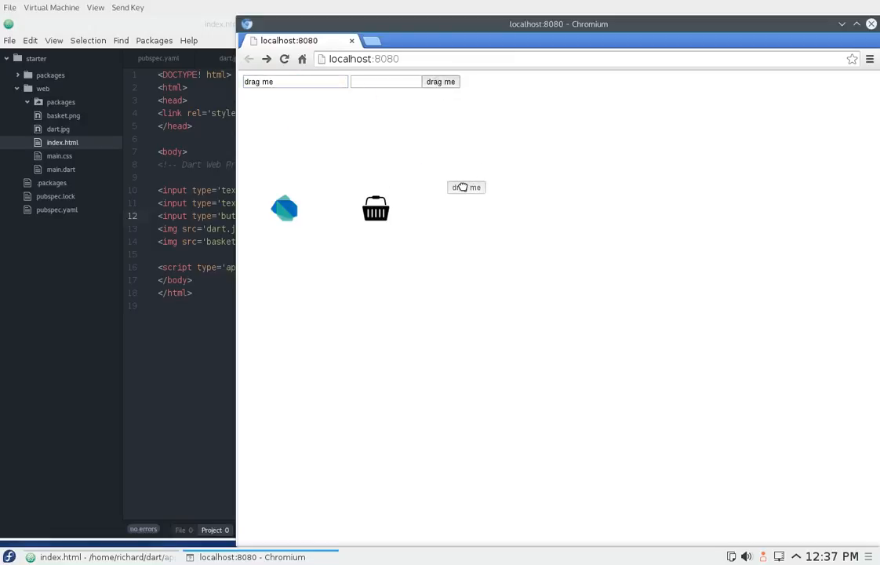
left_click_drag(375, 208, 481, 322)
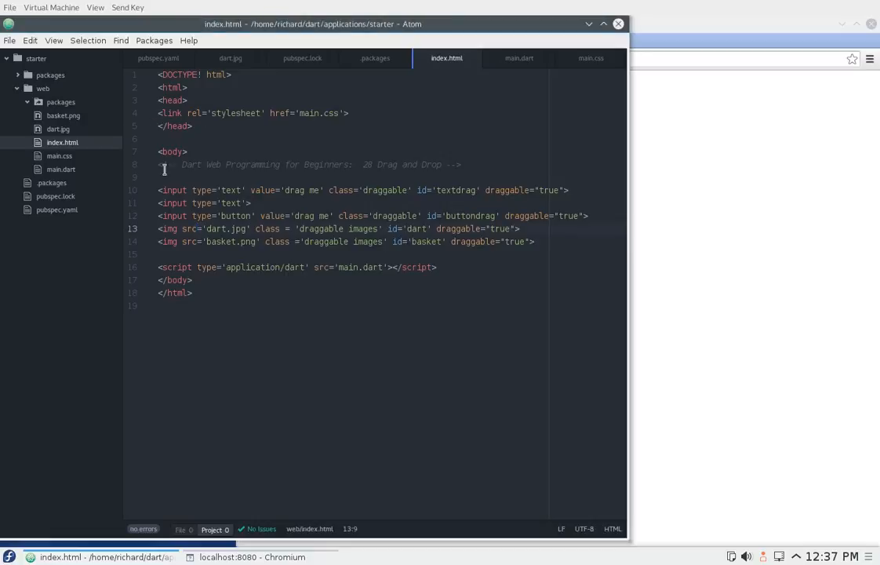
- Review the input and img lines in index.html, noting the second input lacks draggable
left_click(251, 557)
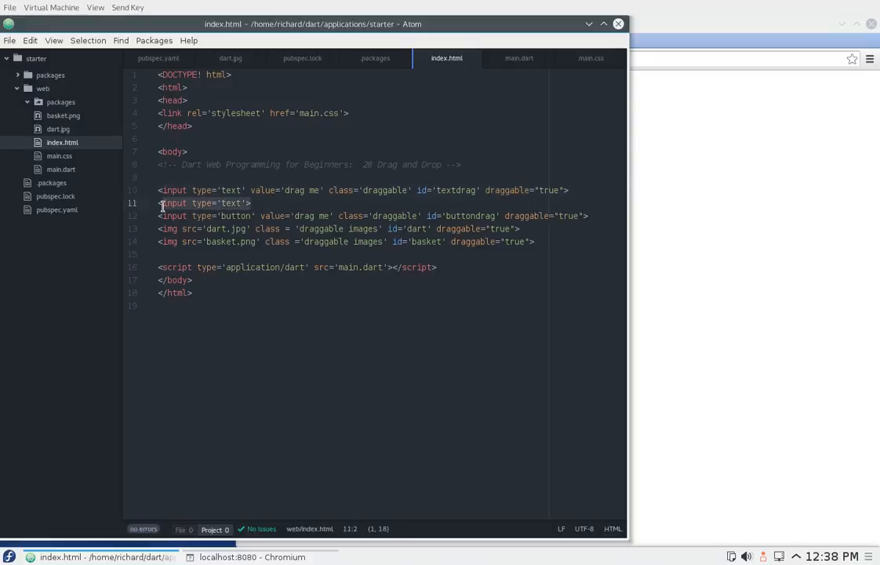
left_click(252, 556)
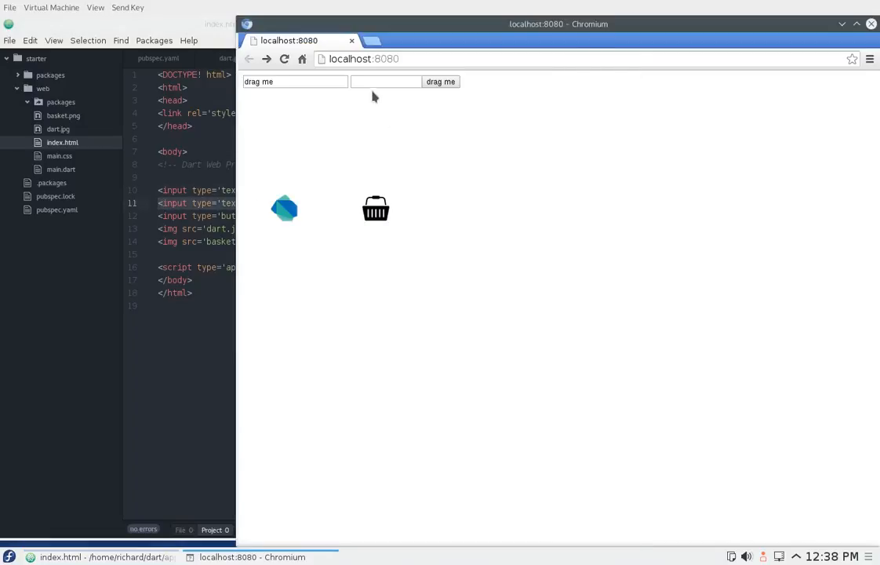
- Drag the 'drag me' text from the first input into the second input
left_click(385, 80)
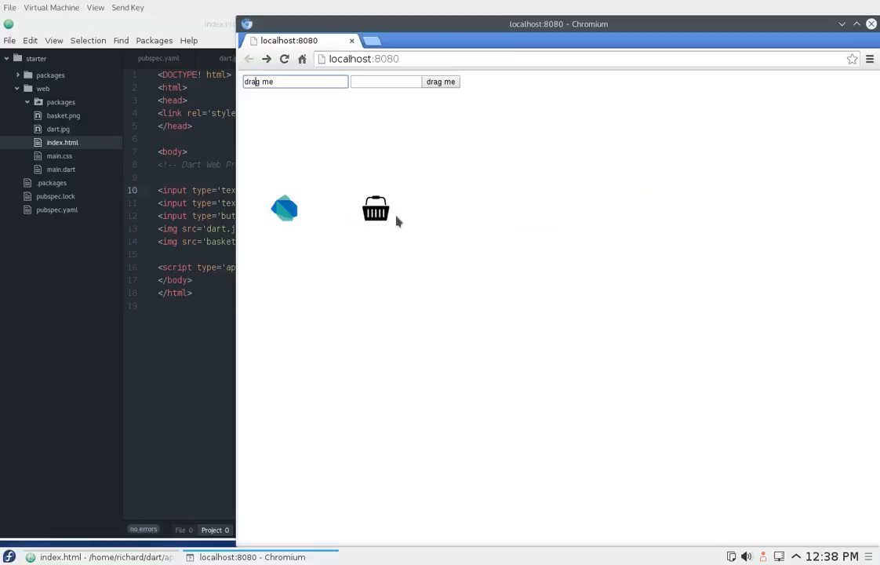
left_click_drag(439, 81, 551, 191)
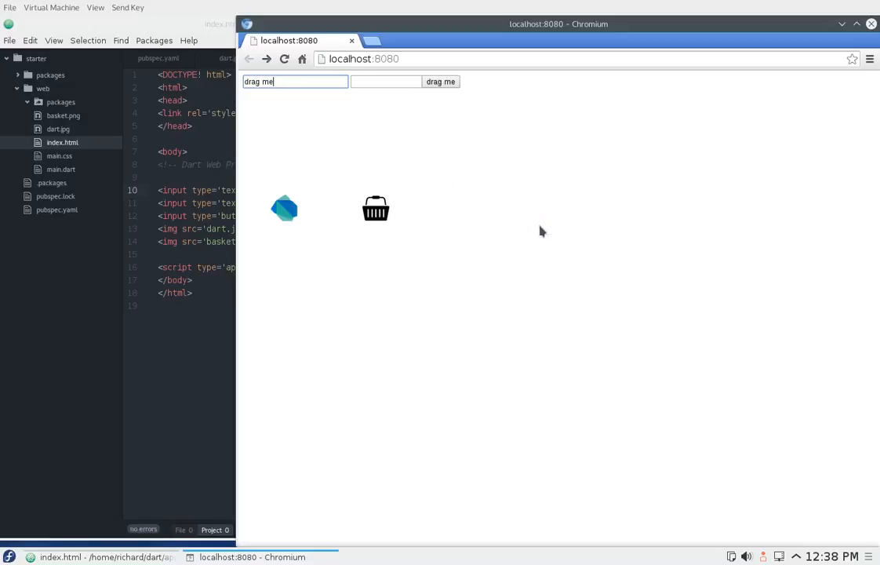
mouse_move(603, 131)
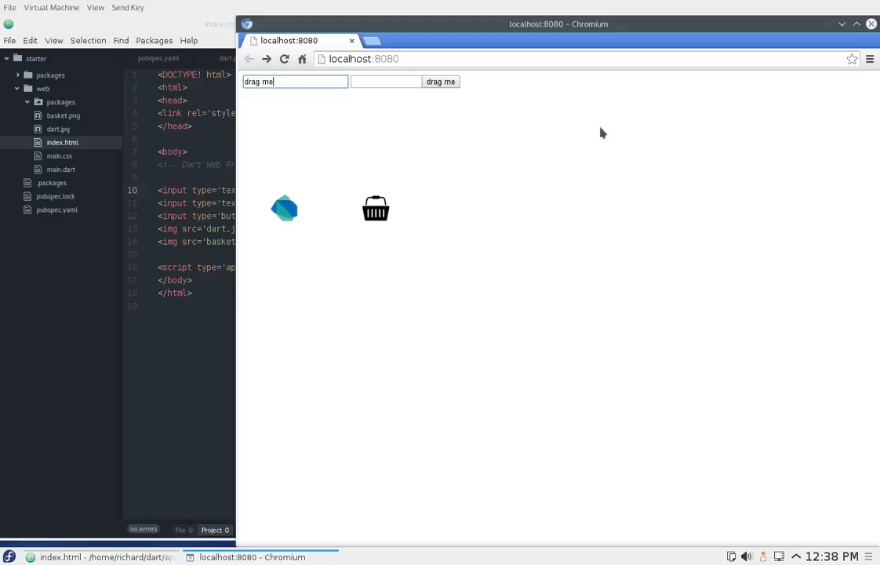
left_click(294, 82)
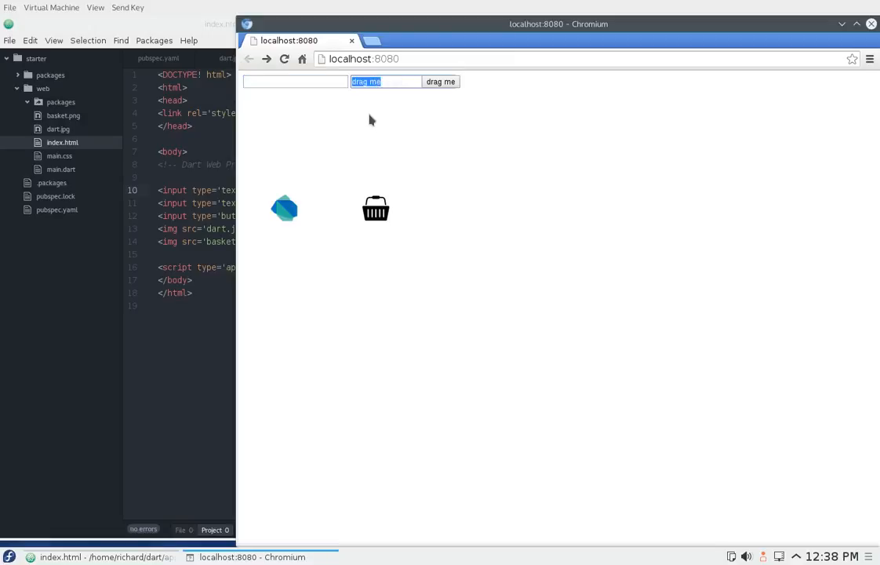
mouse_move(369, 133)
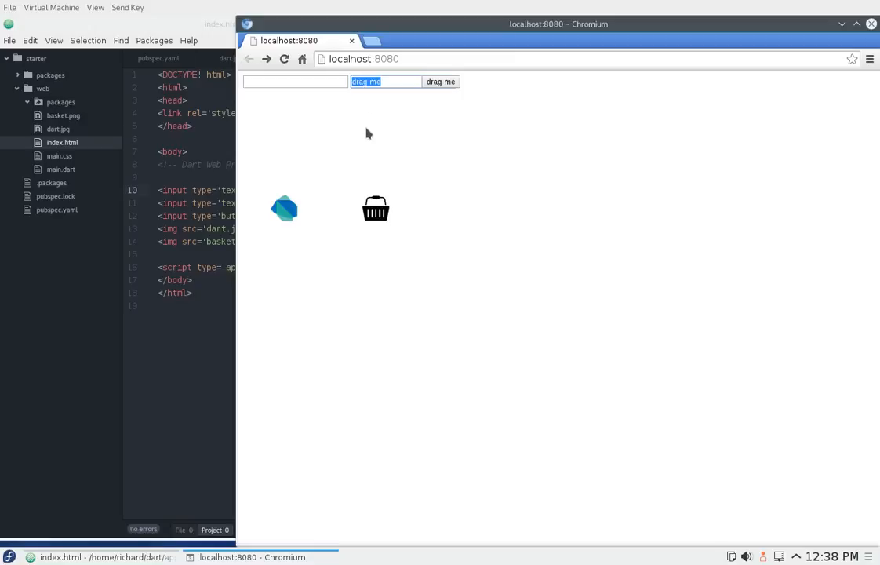
mouse_move(384, 81)
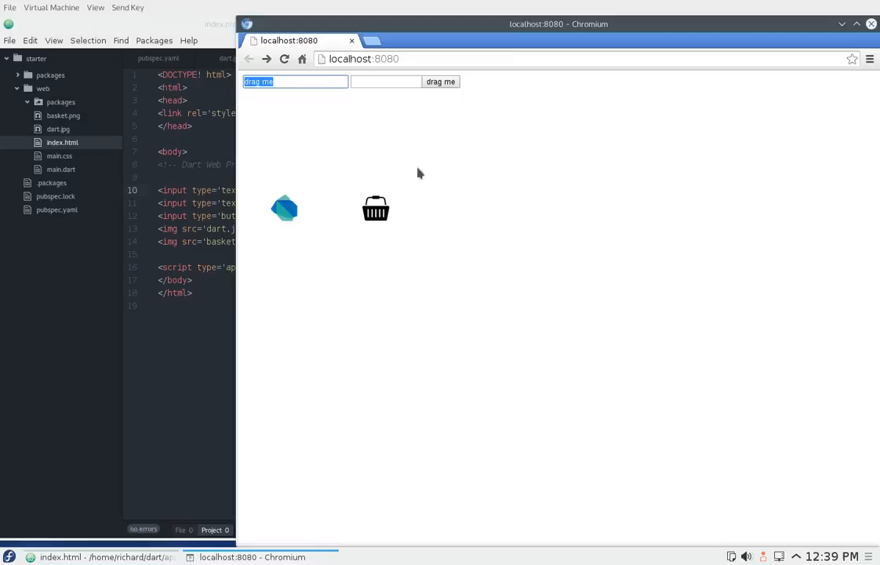
mouse_move(487, 193)
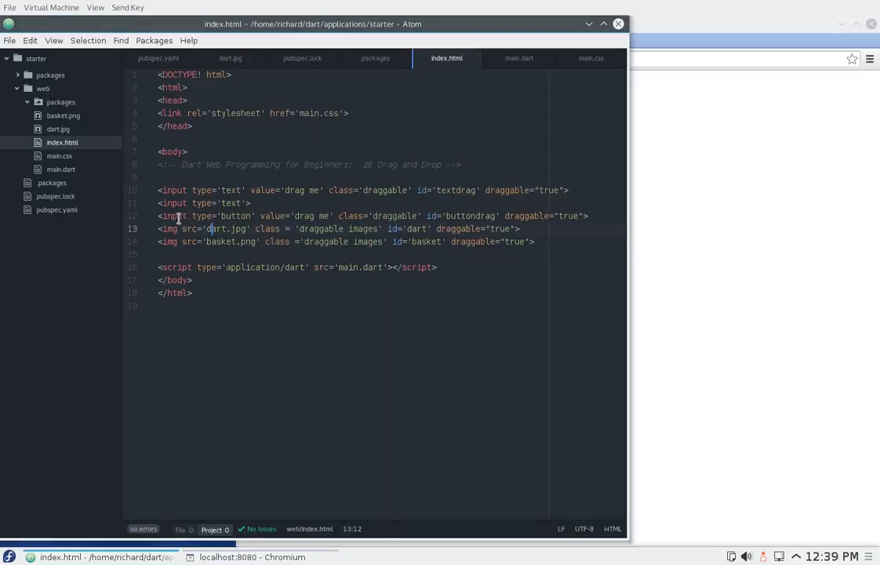
- Inspect the draggable button input line in index.html, then return to Chromium
left_click(337, 216)
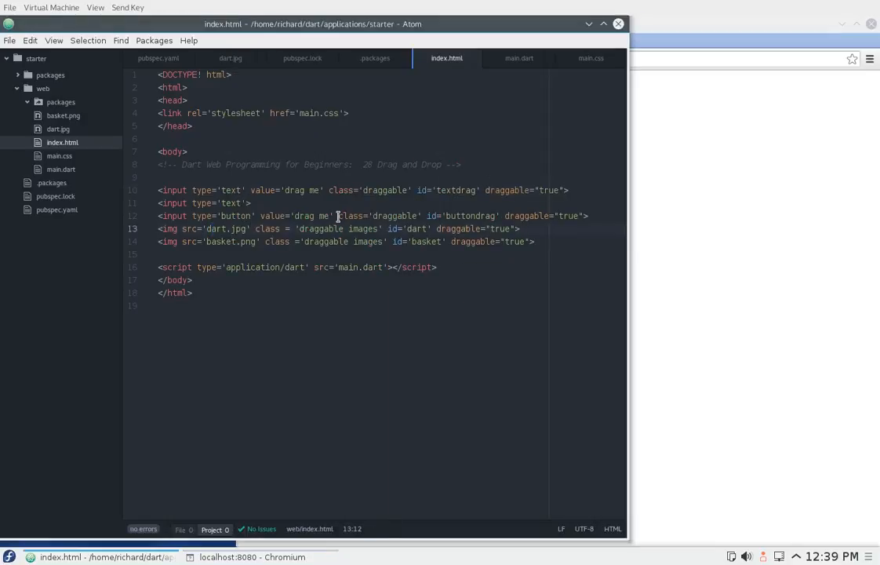
left_click(574, 215)
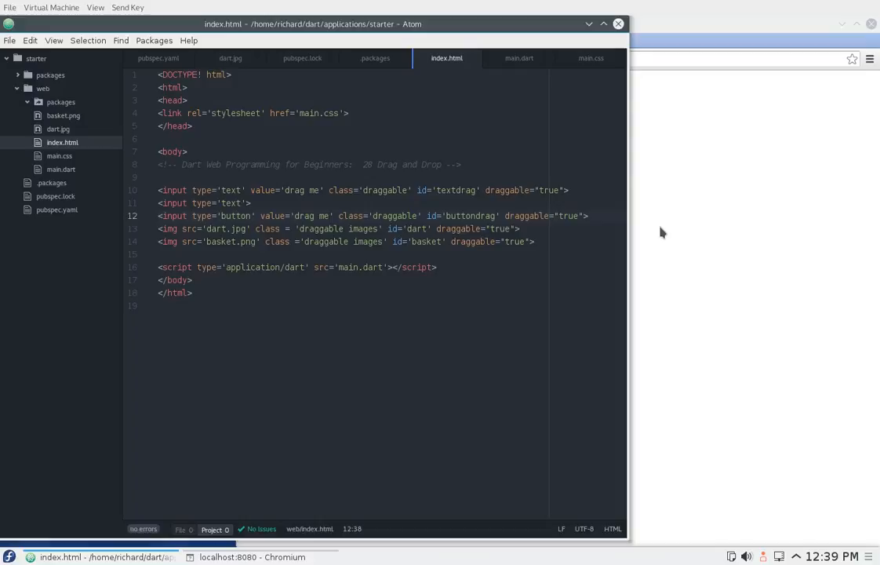
left_click(337, 216)
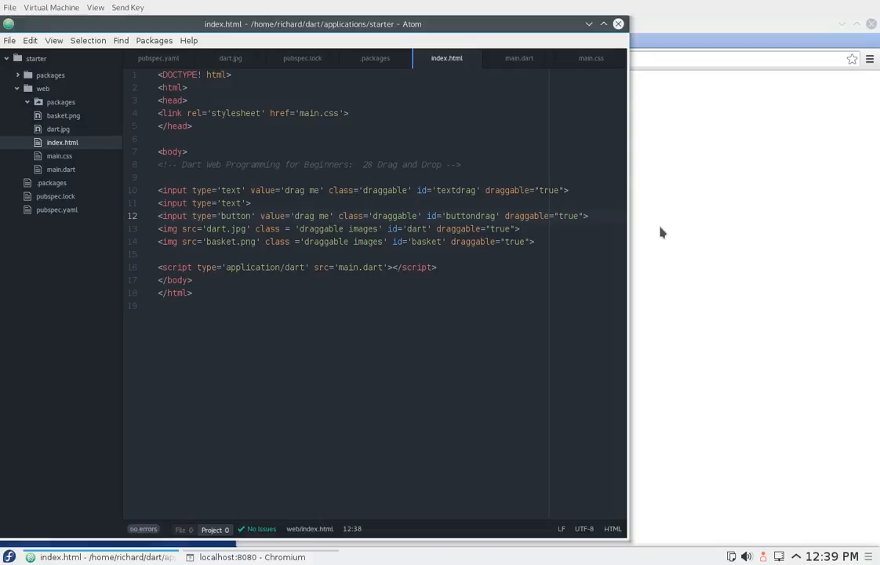
left_click(337, 216)
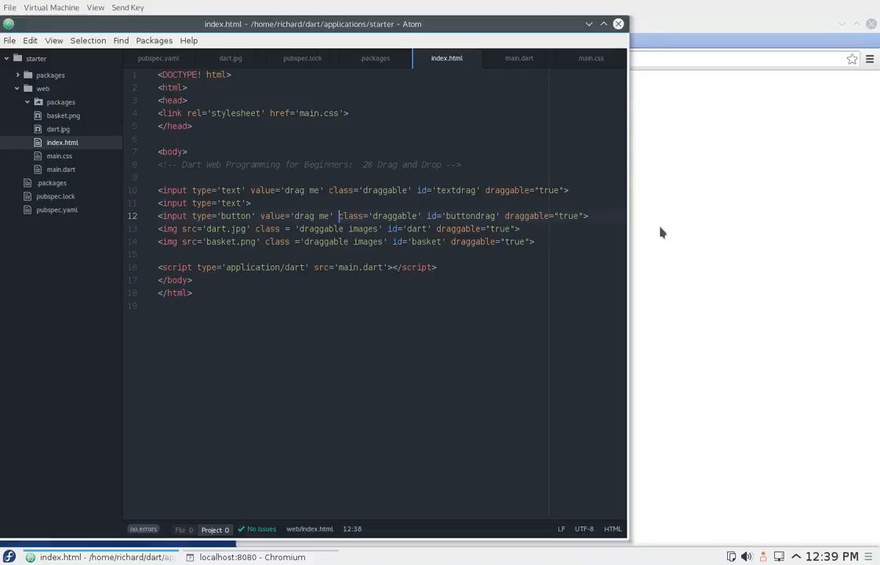
left_click(251, 557)
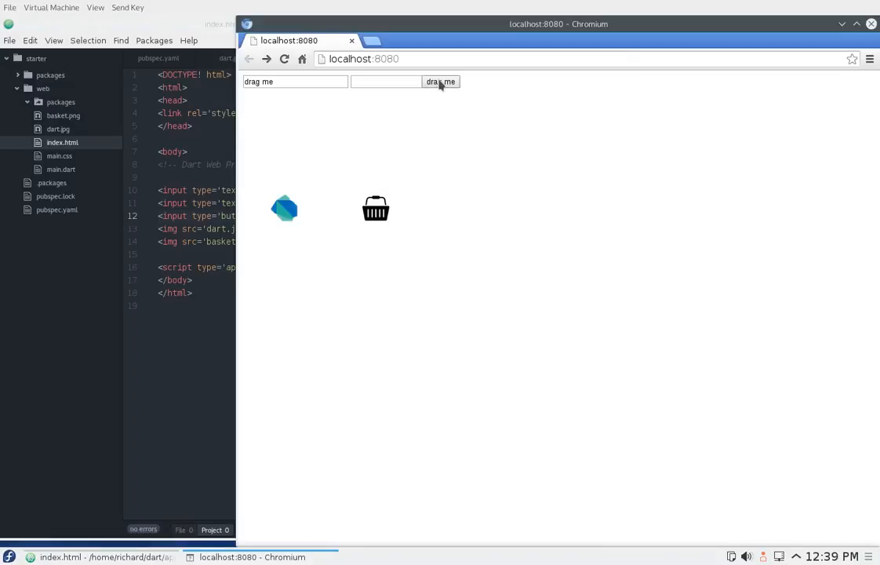
left_click_drag(439, 82, 456, 126)
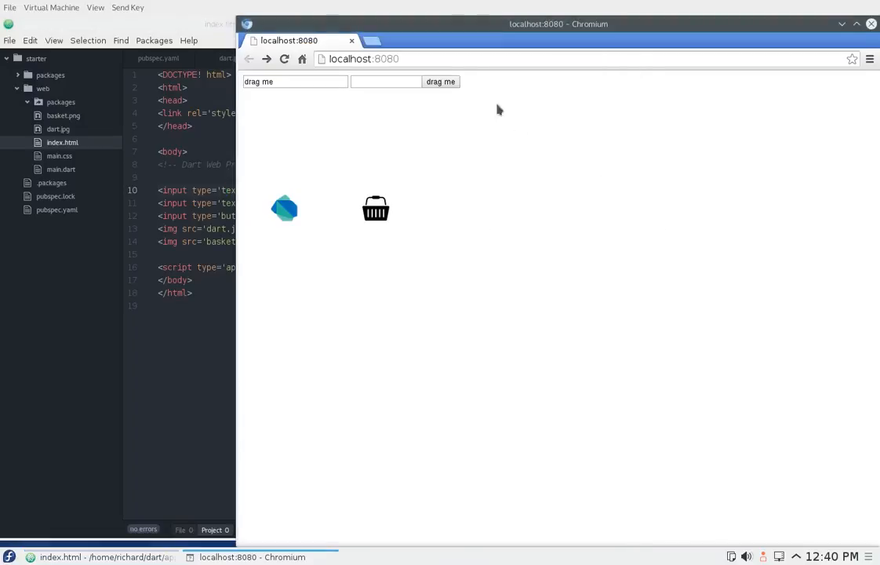
left_click_drag(440, 81, 532, 181)
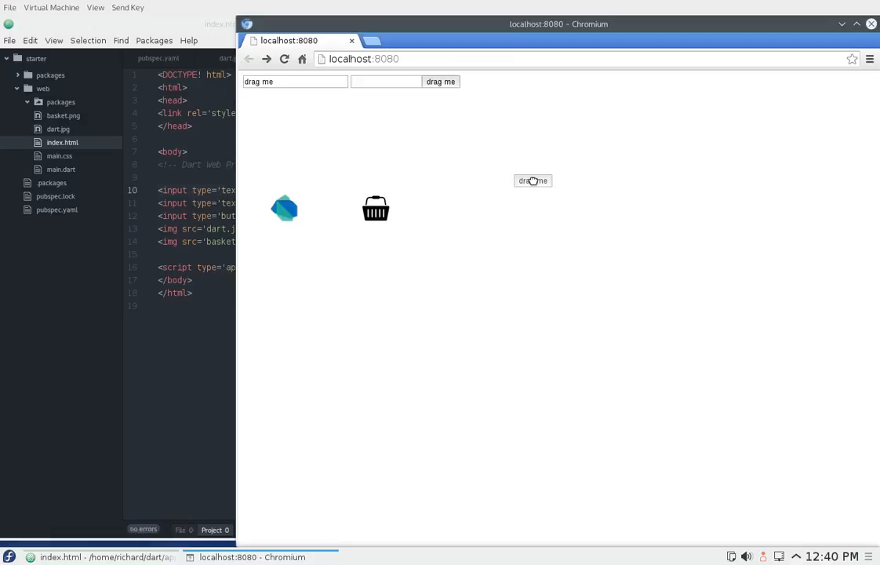
left_click_drag(534, 181, 492, 143)
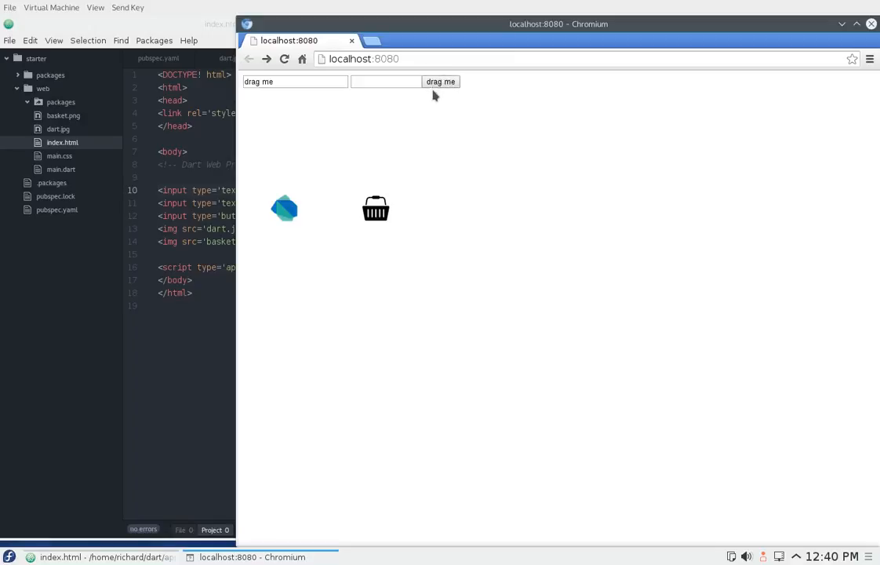
mouse_move(468, 91)
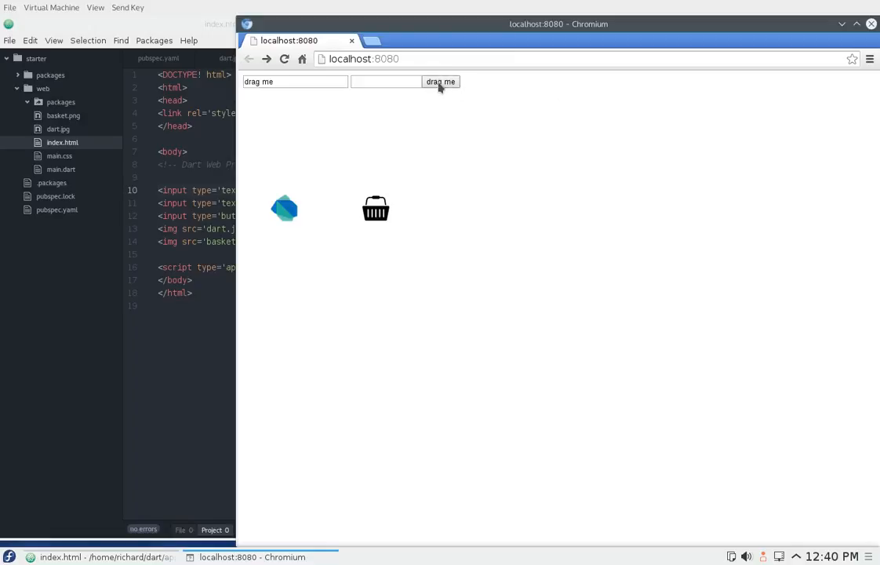
left_click_drag(440, 81, 450, 128)
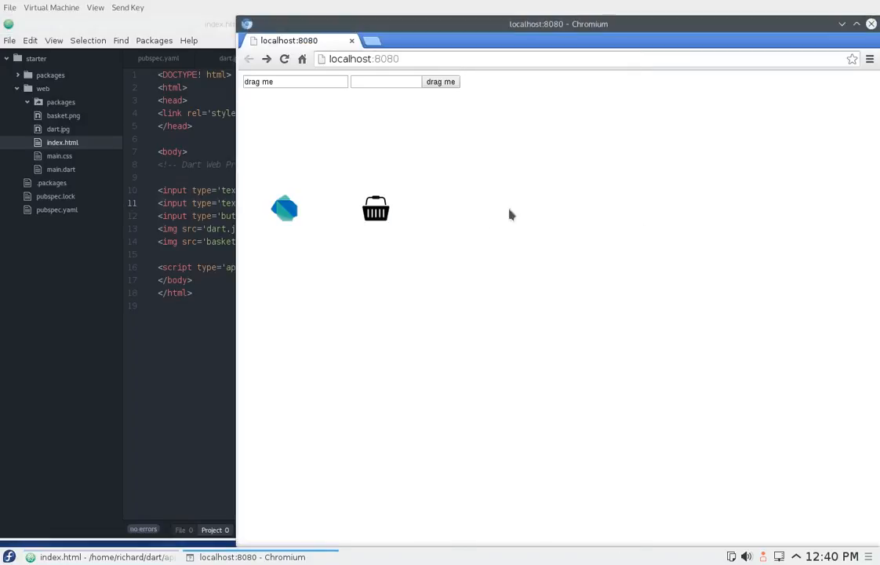
mouse_move(284, 208)
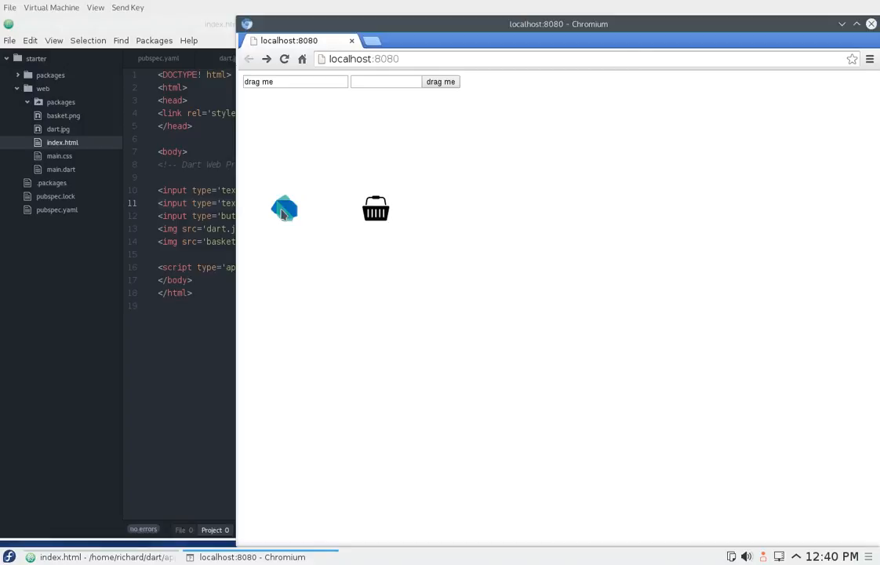
mouse_move(473, 231)
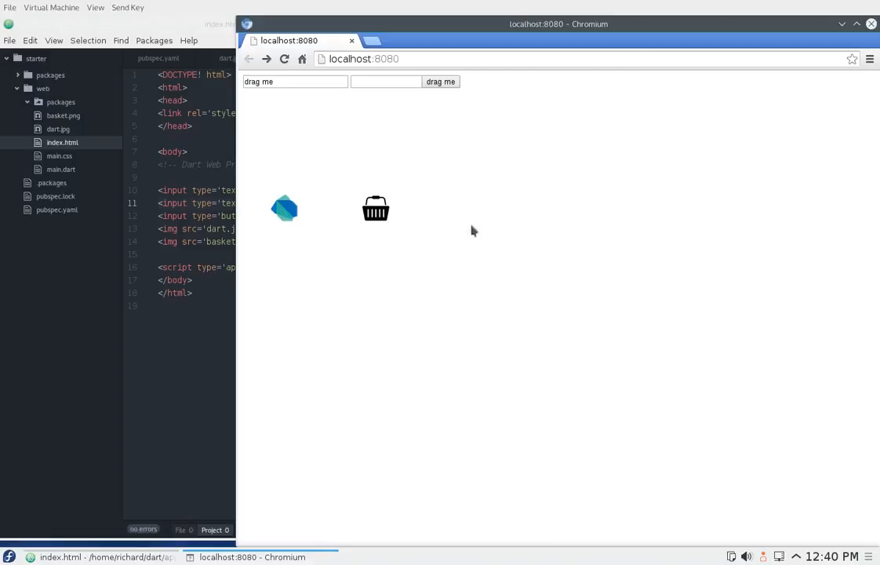
mouse_move(538, 214)
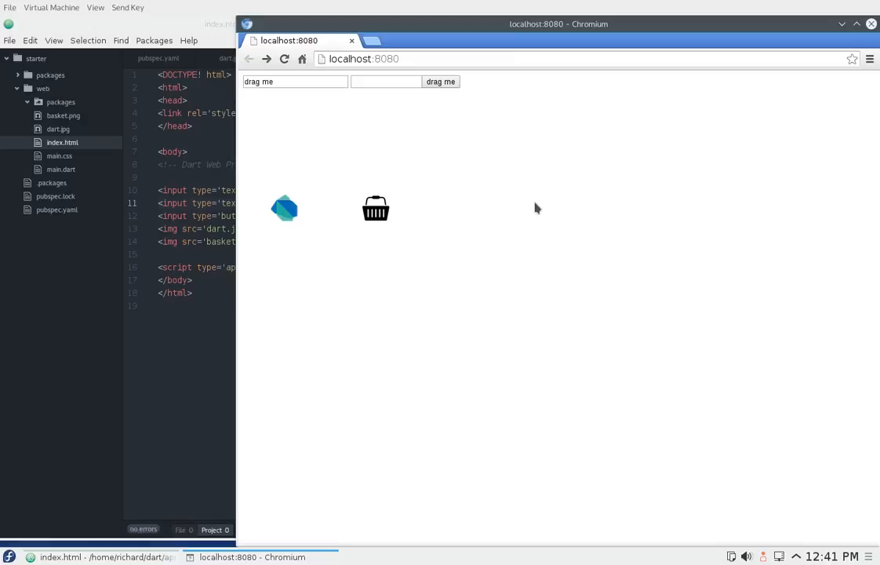
mouse_move(502, 203)
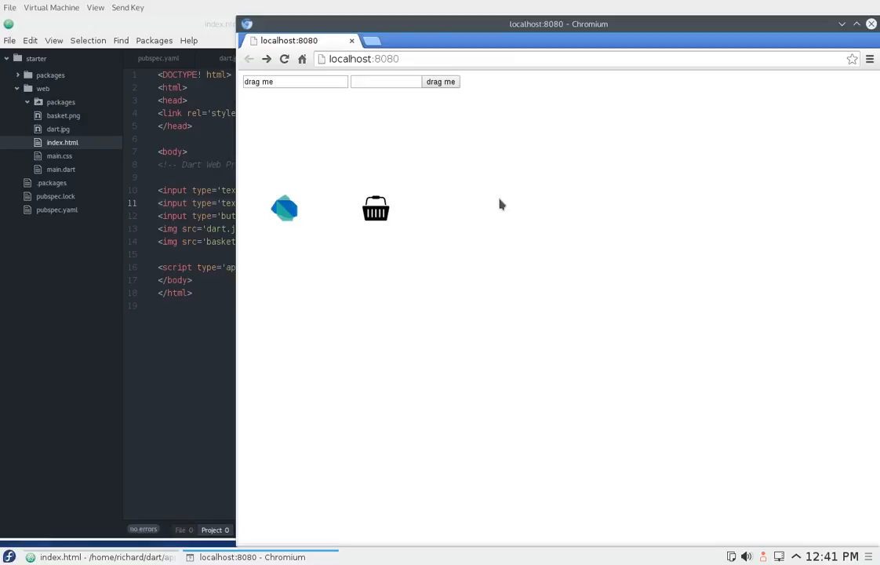
left_click_drag(283, 208, 478, 138)
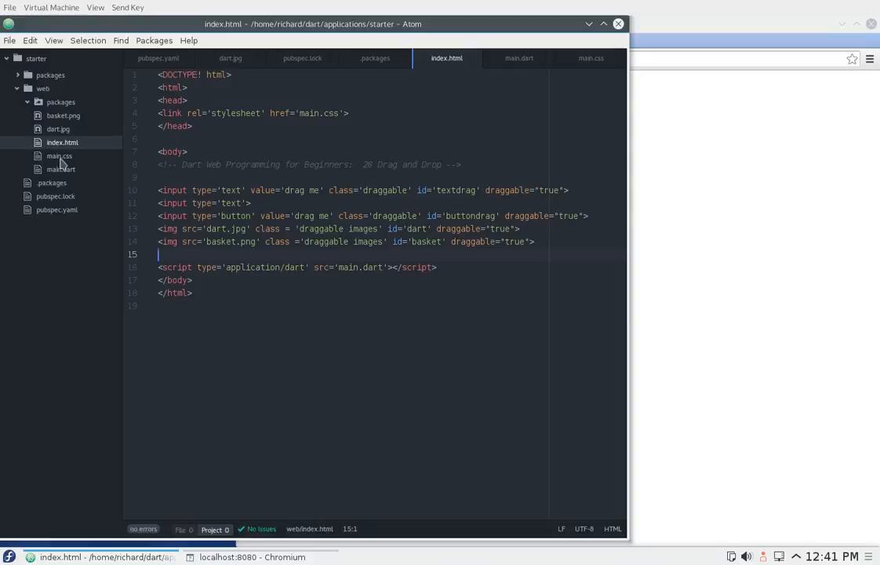
- Change #buttondrag's left offset in main.css from 300px to 400px
left_click(59, 155)
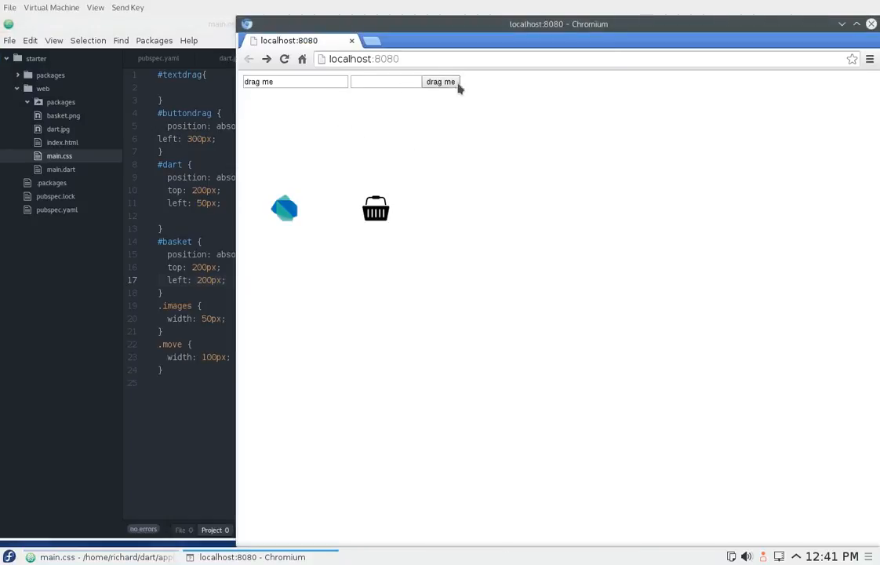
mouse_move(435, 90)
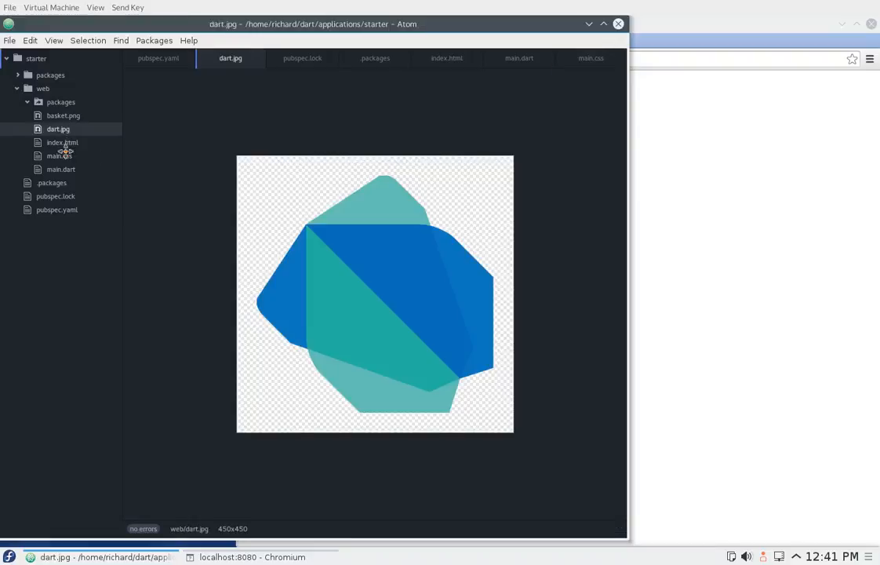
left_click(62, 142)
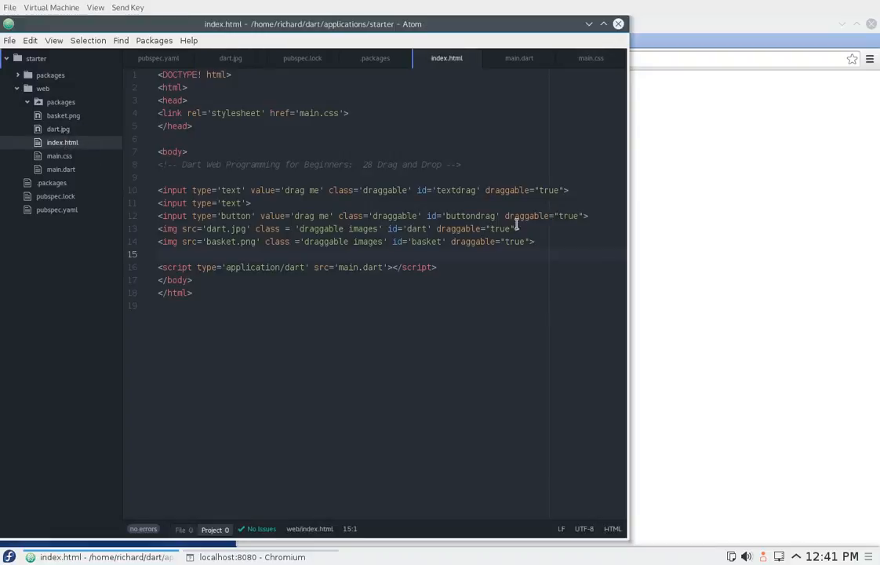
left_click(518, 57)
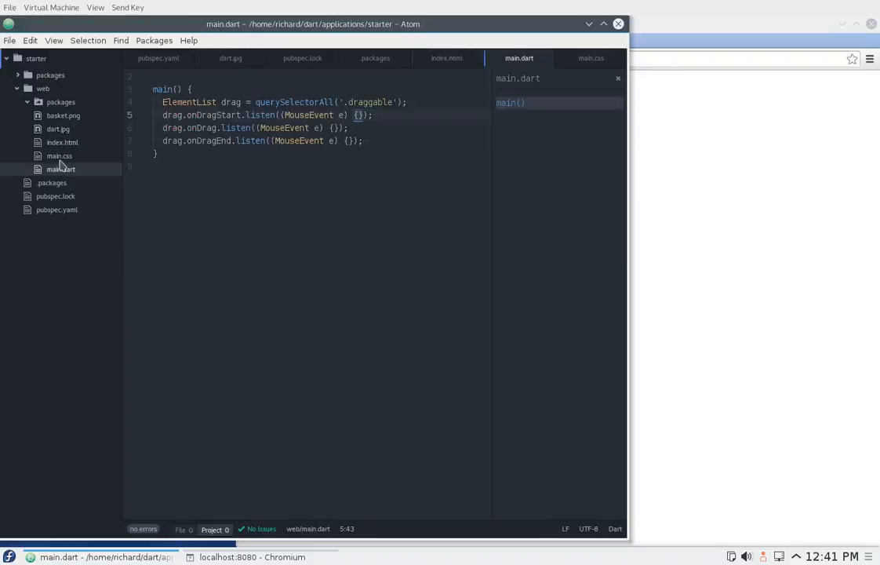
left_click(61, 155)
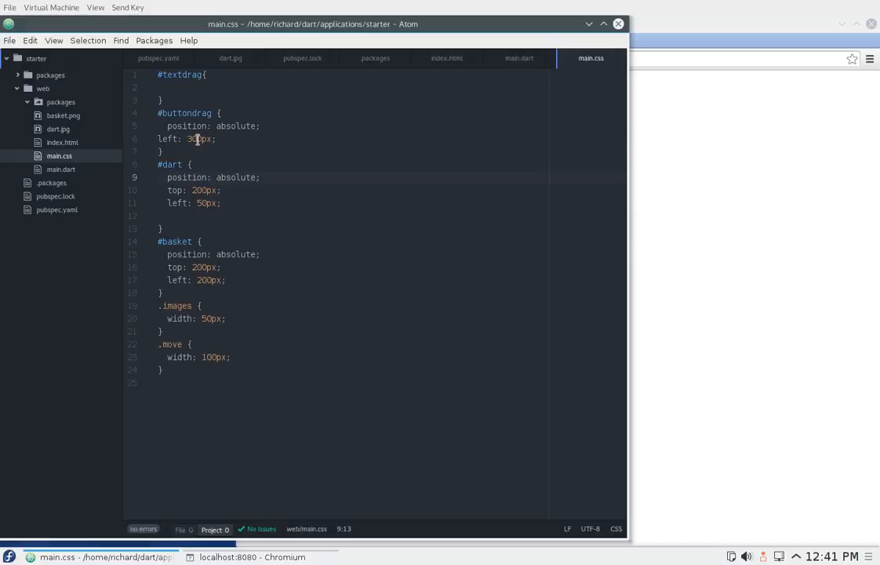
left_click(191, 139)
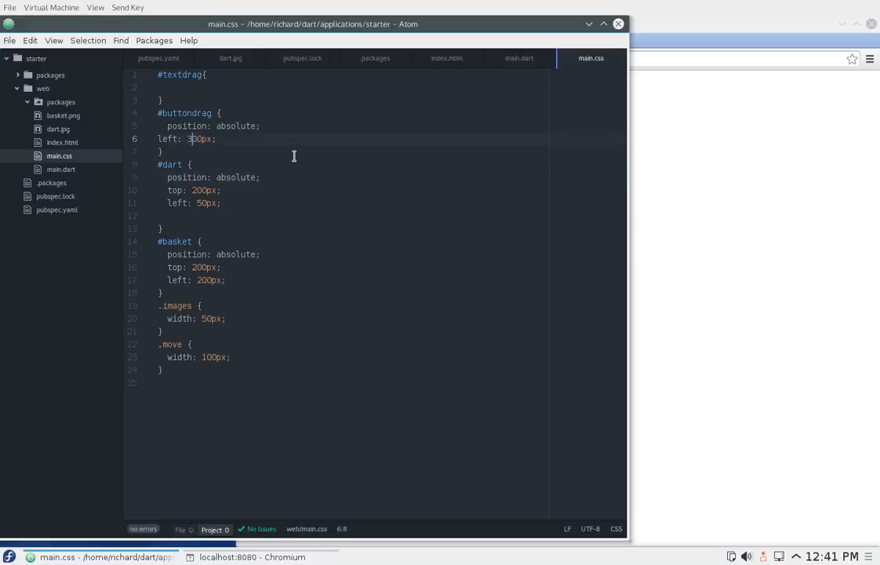
left_click(9, 40)
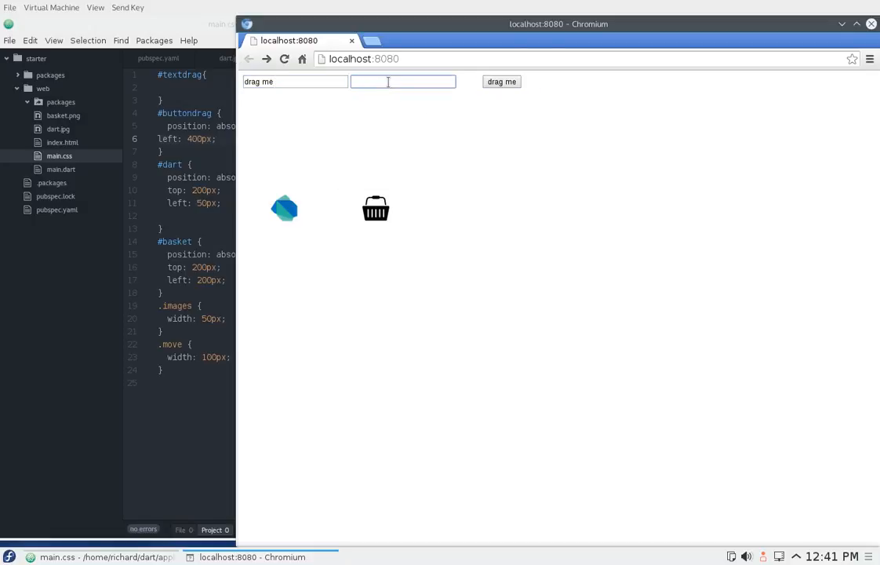
mouse_move(415, 122)
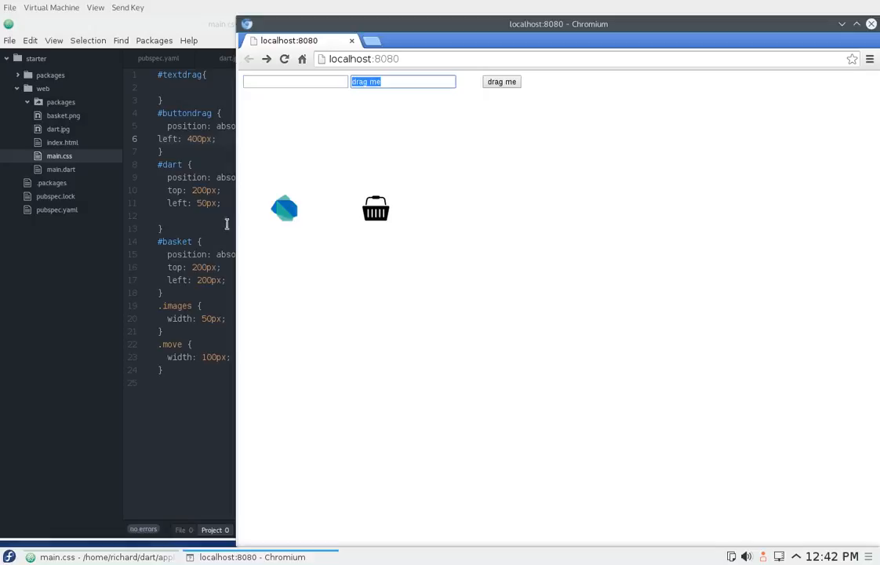
mouse_move(179, 247)
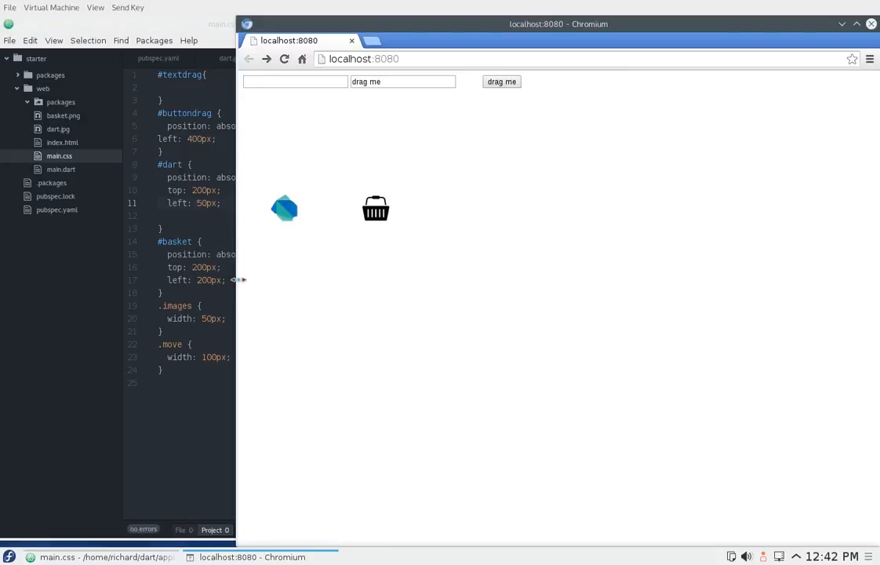
mouse_move(392, 222)
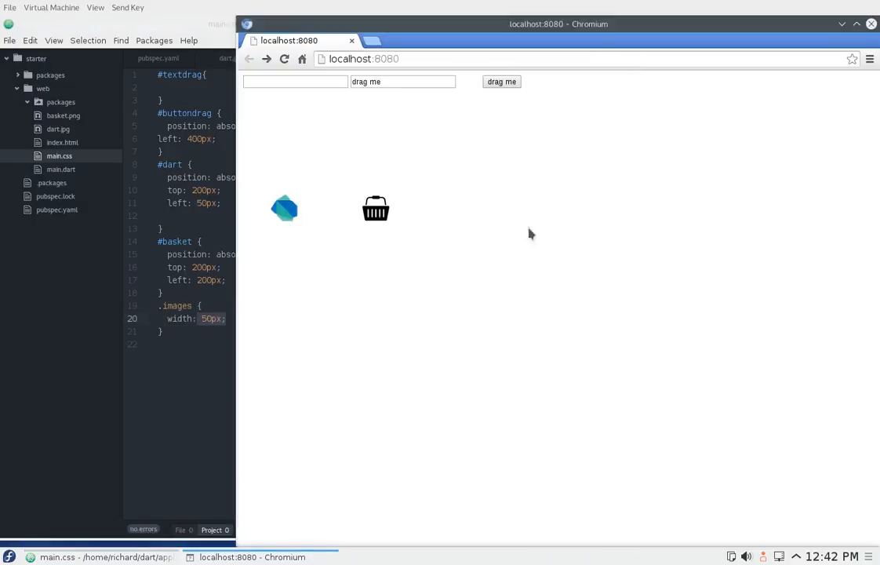
mouse_move(290, 296)
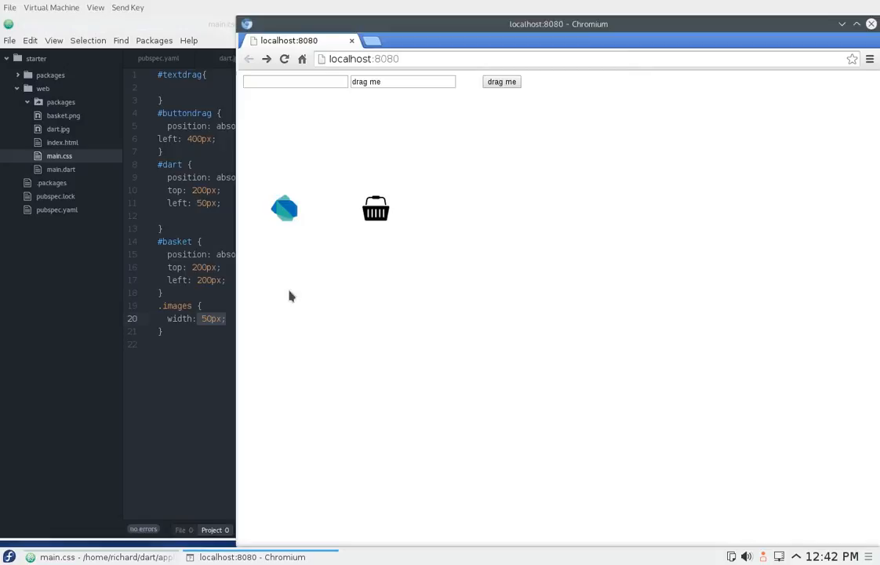
mouse_move(108, 157)
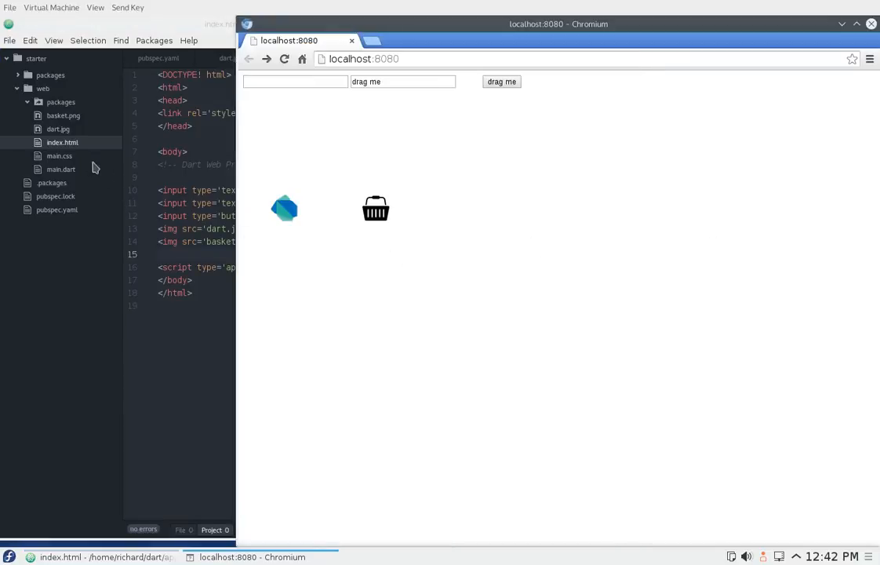
- Bring the index.html editor in Atom back to the front
left_click(59, 156)
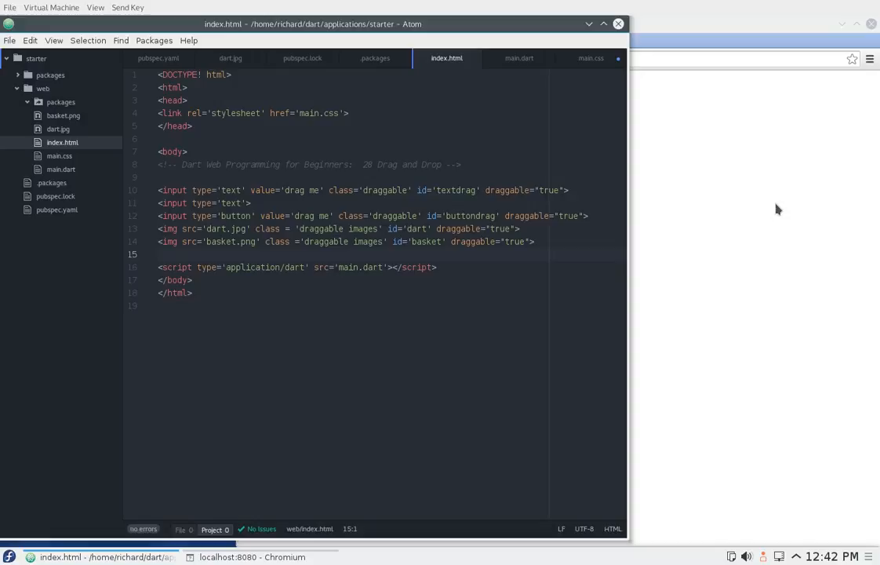
mouse_move(765, 212)
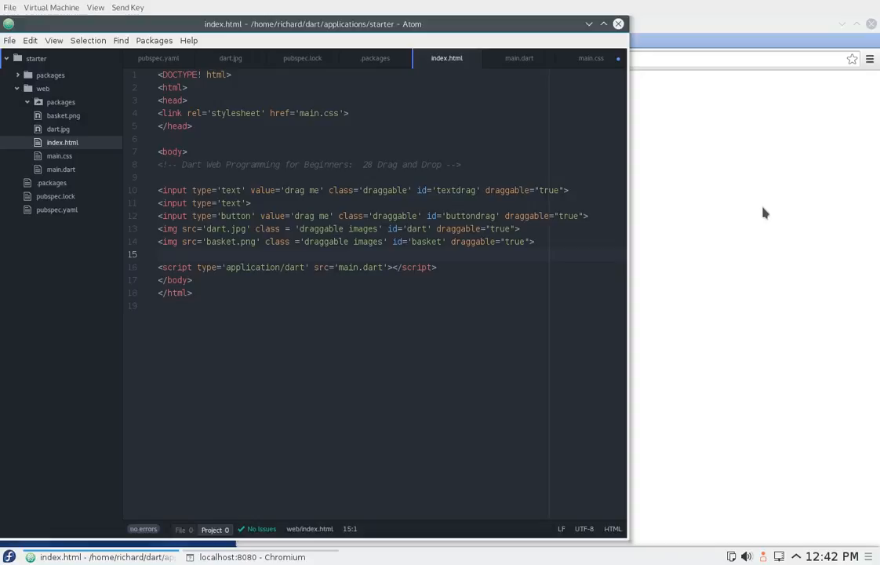